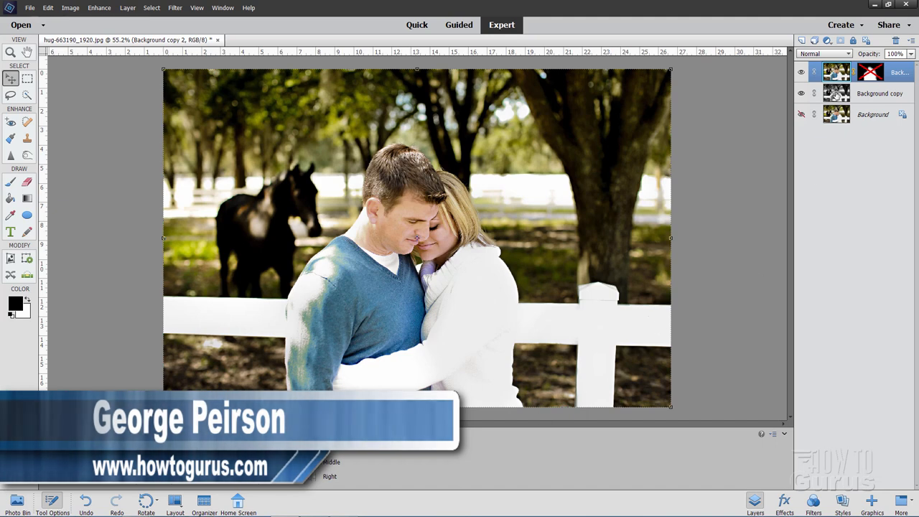
# Delete the previously made layers, leaving only the original Background photo
pyautogui.rightClick(870, 72)
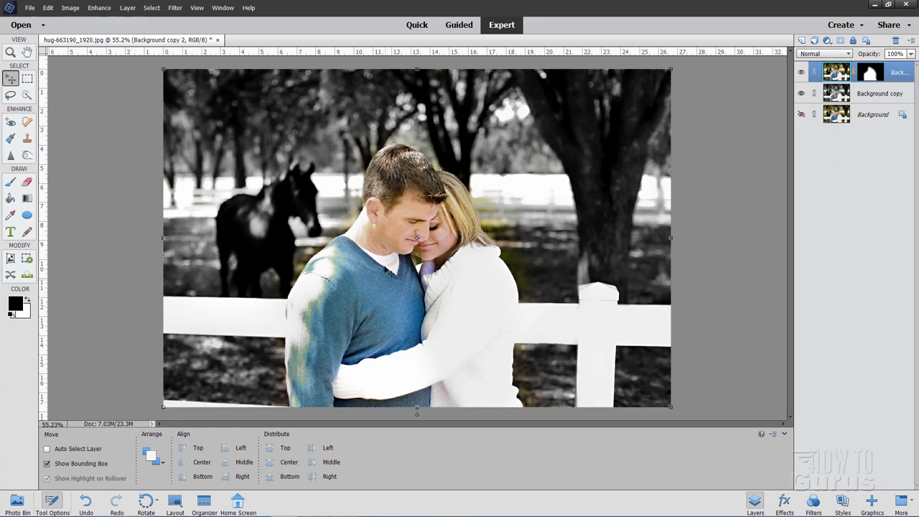
pyautogui.moveTo(532, 296)
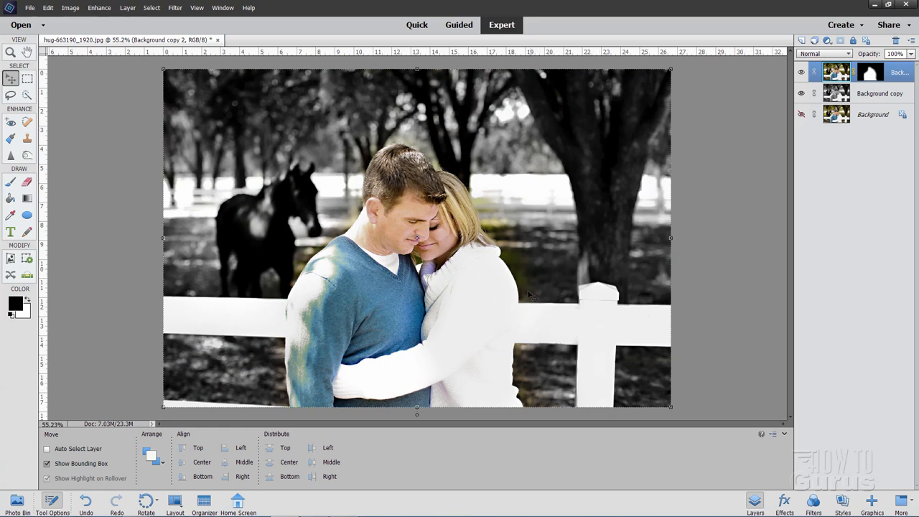
pyautogui.moveTo(330, 103)
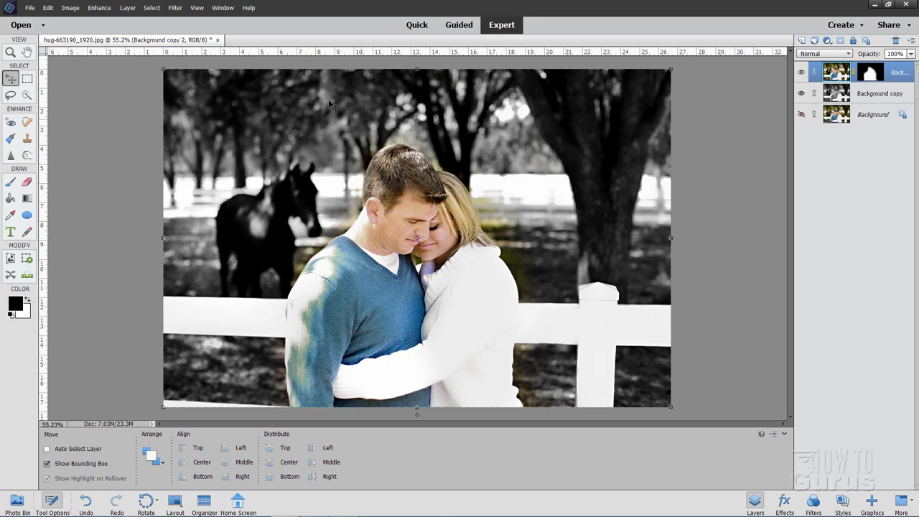
pyautogui.moveTo(698, 221)
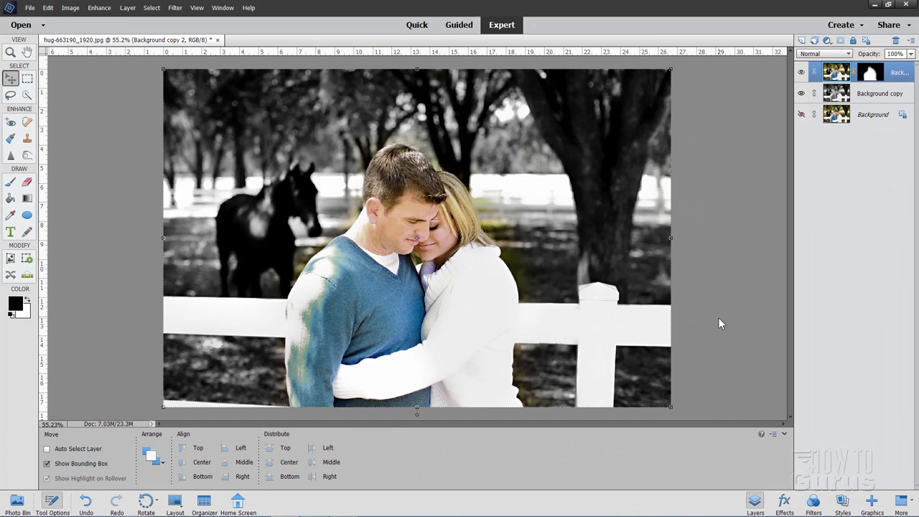
pyautogui.moveTo(592, 342)
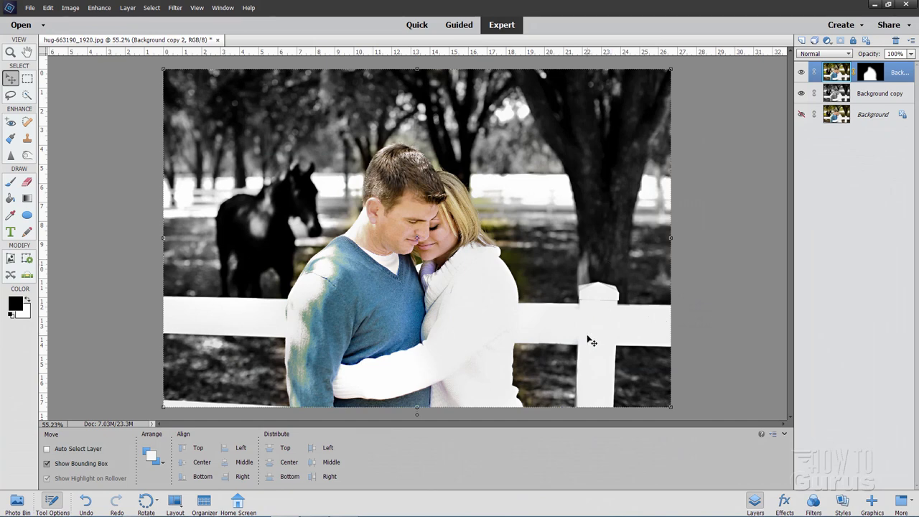
pyautogui.moveTo(247, 222)
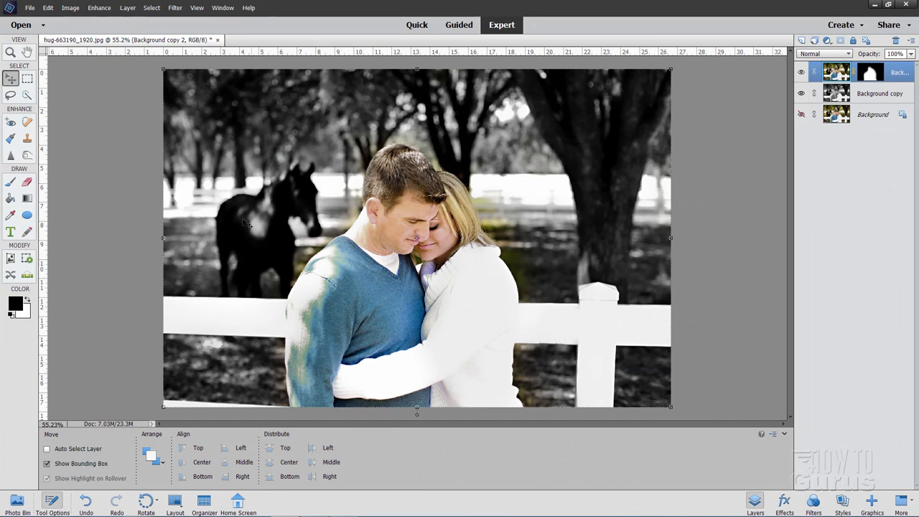
pyautogui.moveTo(228, 260)
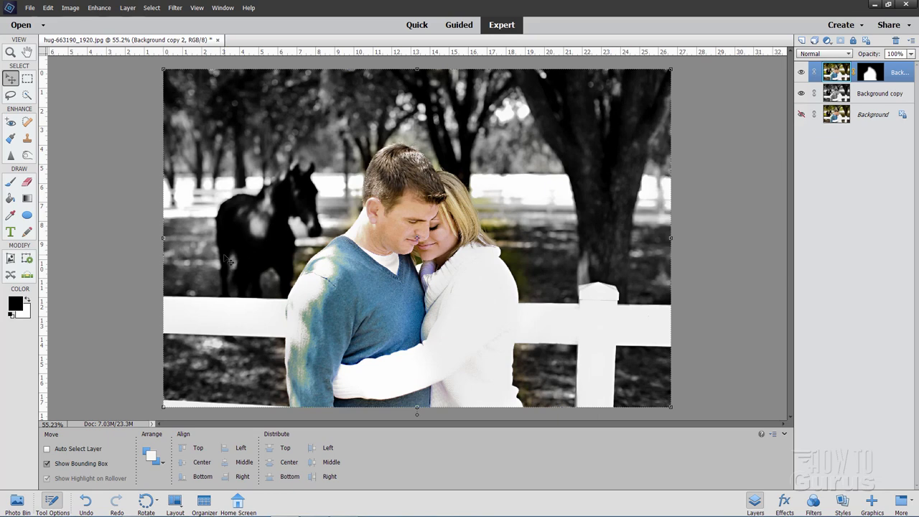
pyautogui.moveTo(85, 305)
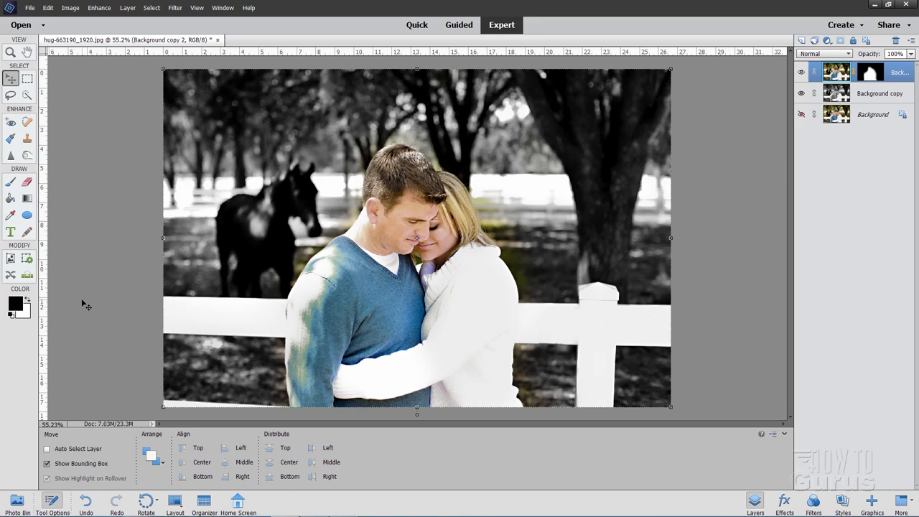
pyautogui.moveTo(701, 253)
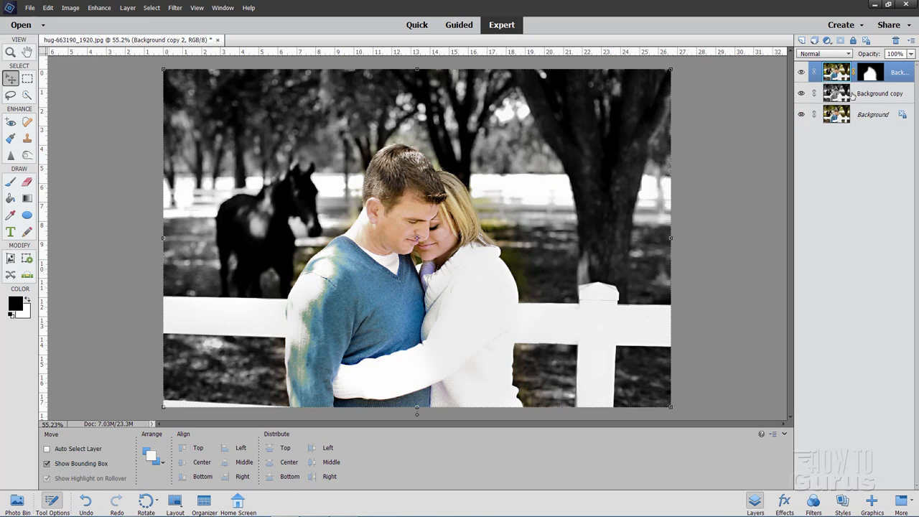
pyautogui.click(897, 40)
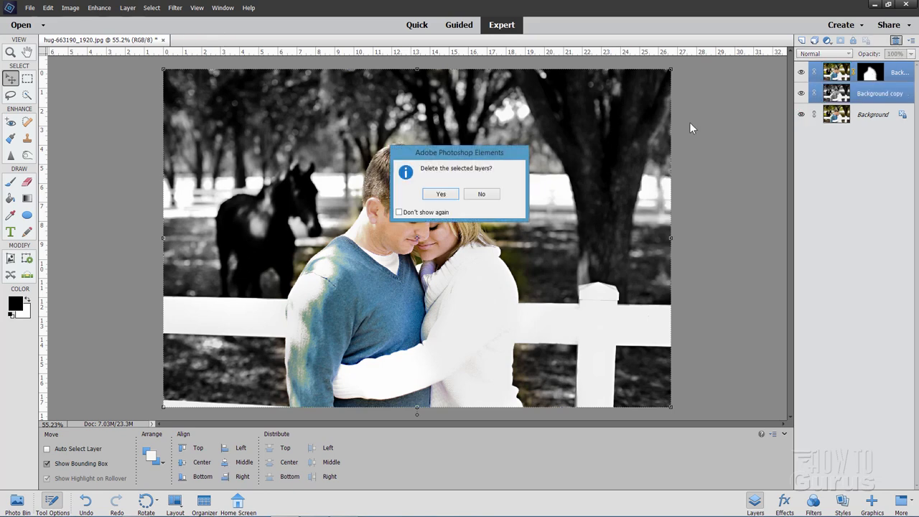
pyautogui.click(439, 194)
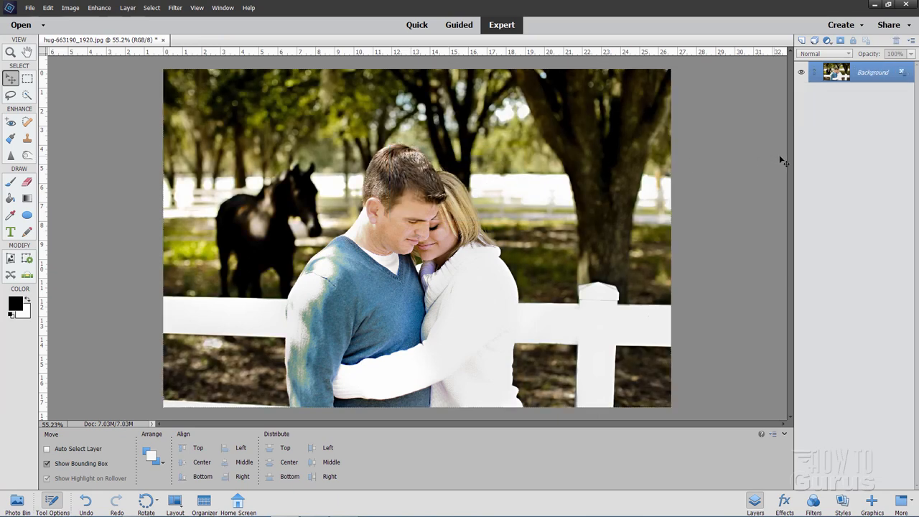
pyautogui.moveTo(424, 146)
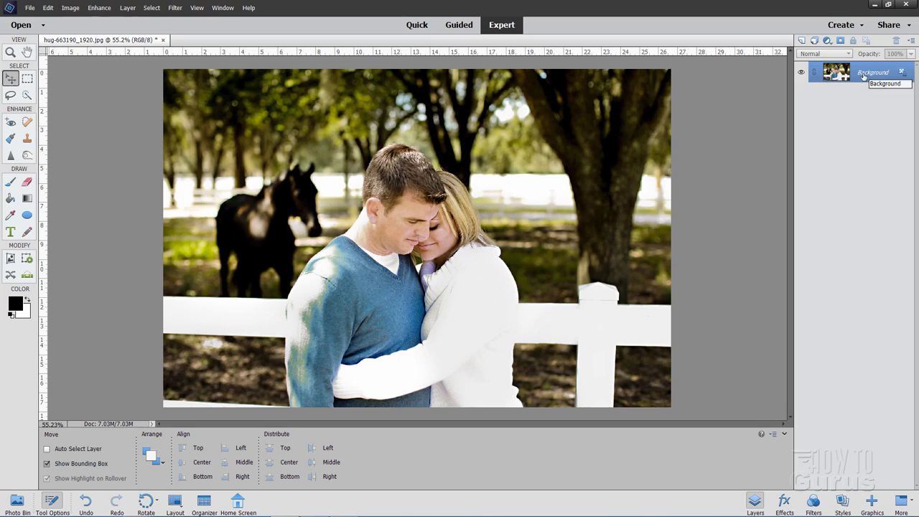
# Duplicate the Background layer twice into Background copy and Background copy 2
pyautogui.rightClick(854, 72)
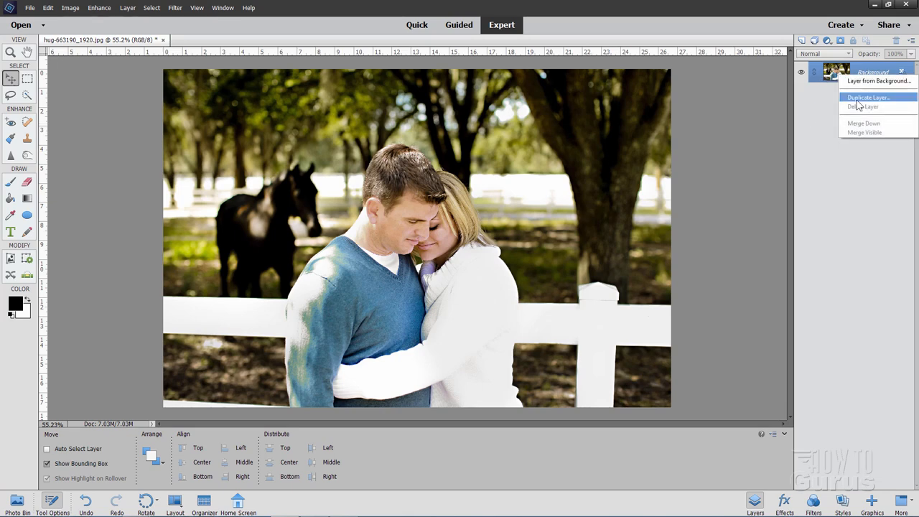
pyautogui.click(867, 98)
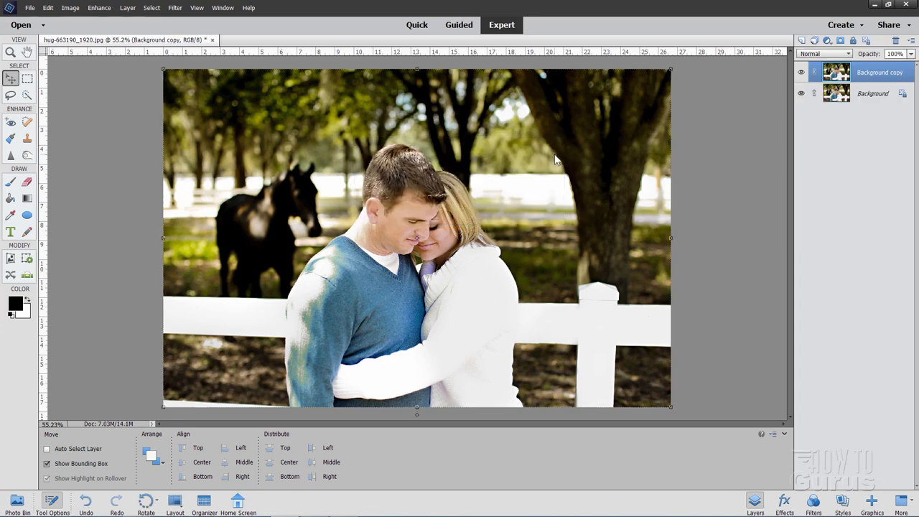
pyautogui.rightClick(879, 72)
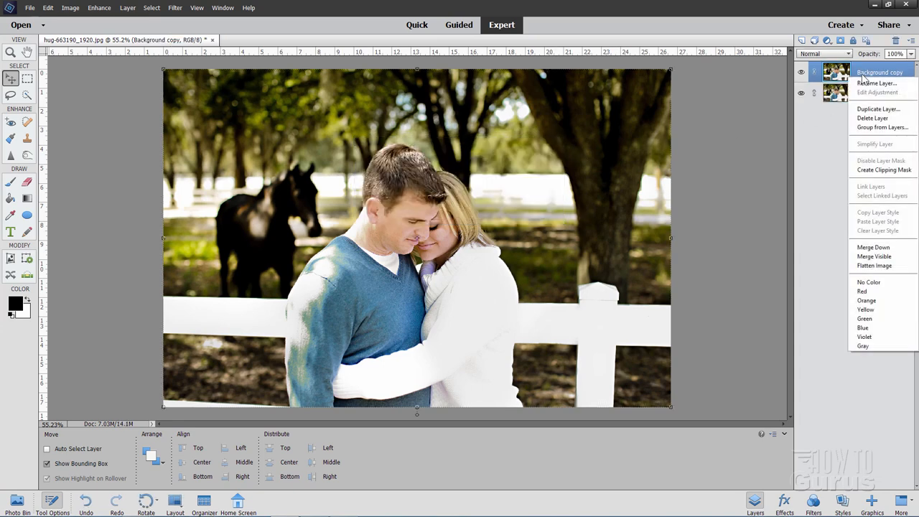
pyautogui.click(879, 109)
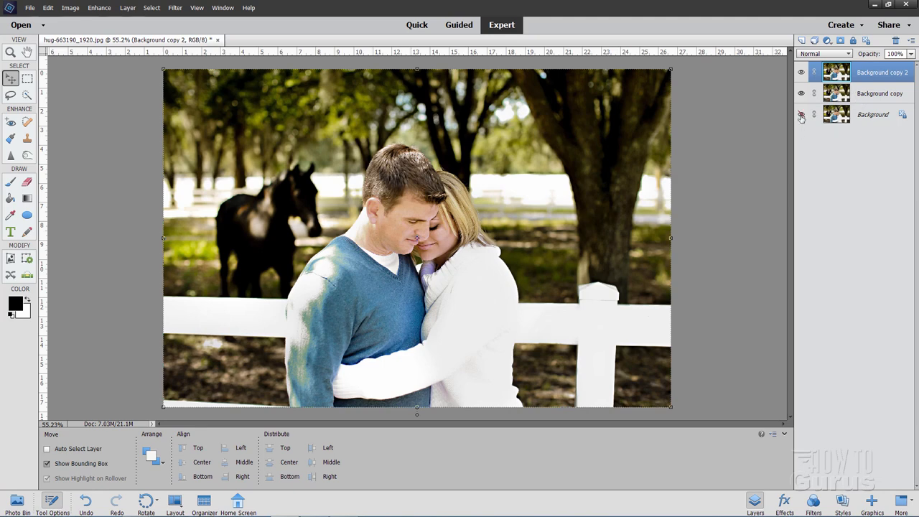
# Hide the Background and Background copy 2 layers and make Background copy active
pyautogui.click(873, 115)
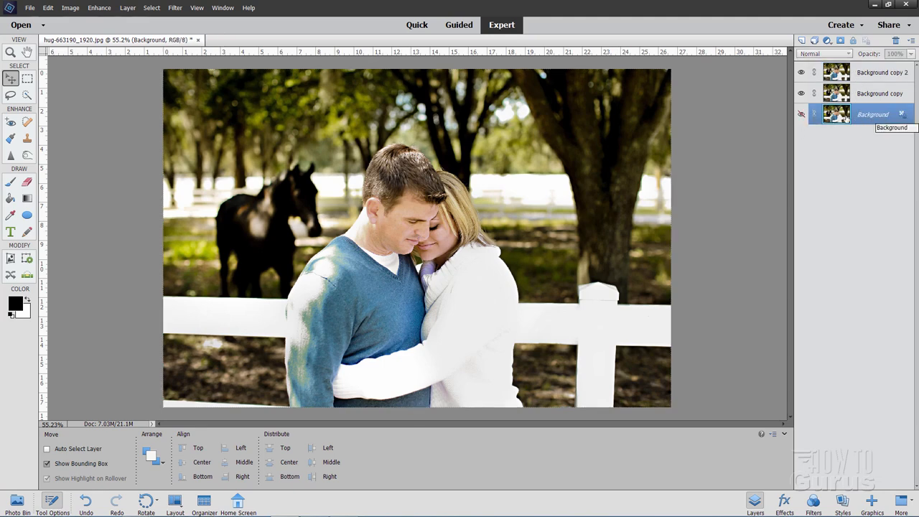
pyautogui.click(802, 72)
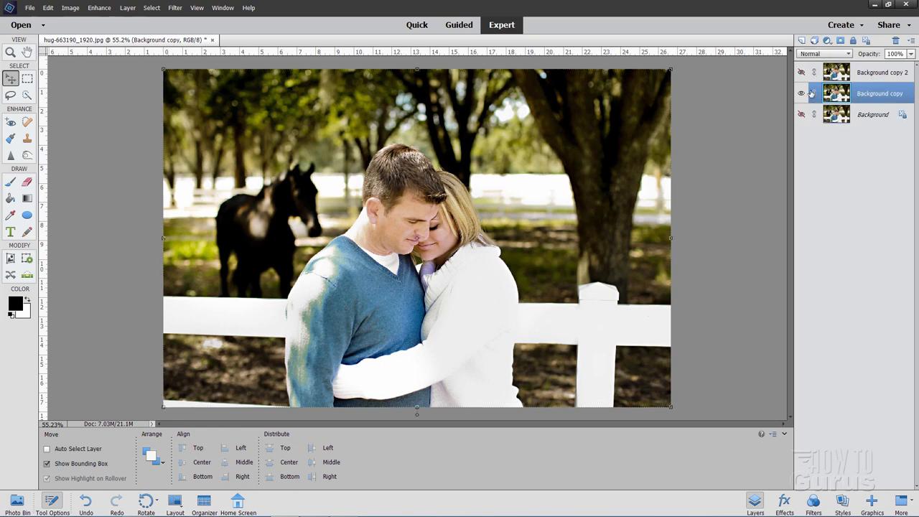
pyautogui.click(802, 93)
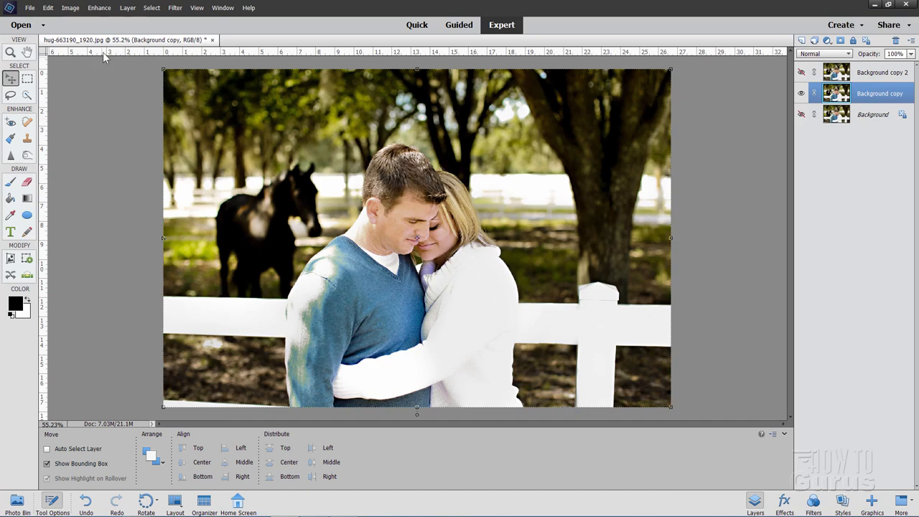
# Convert the Background copy layer to black and white via Enhance with the Urban/Snapshots style
pyautogui.click(99, 9)
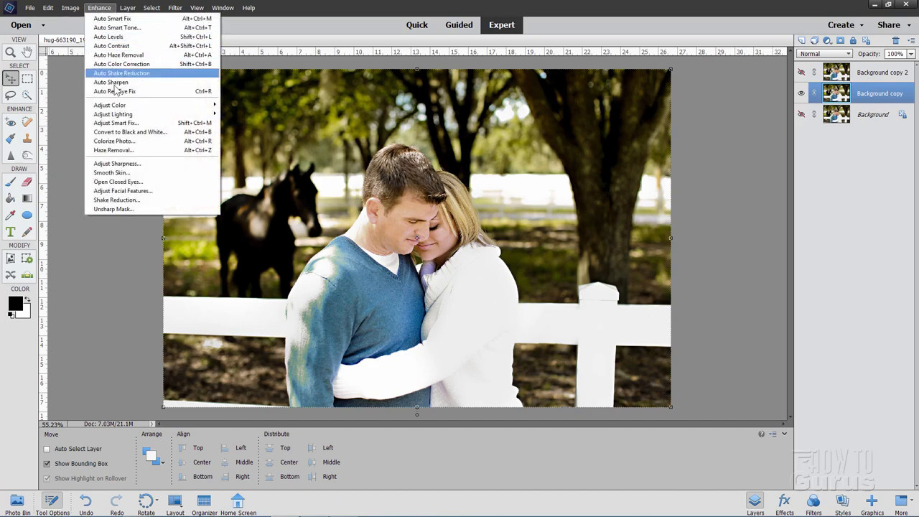
pyautogui.click(130, 133)
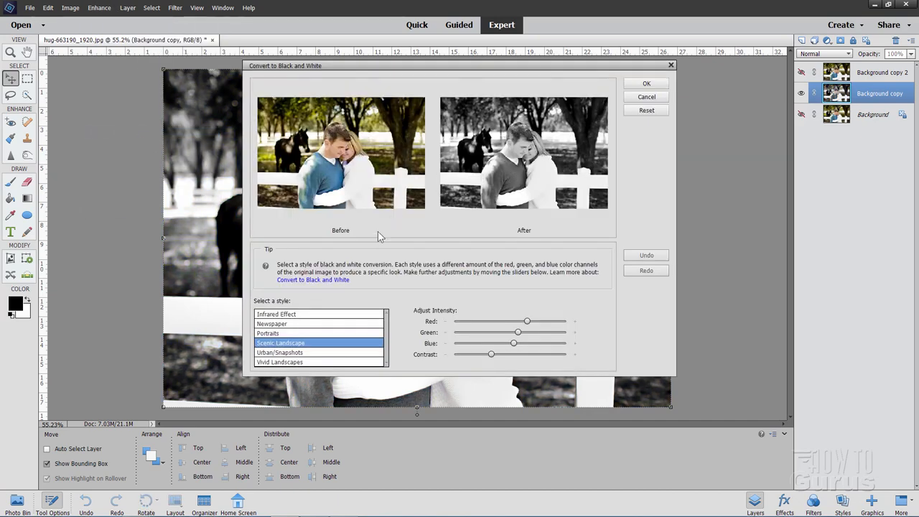
pyautogui.moveTo(495, 218)
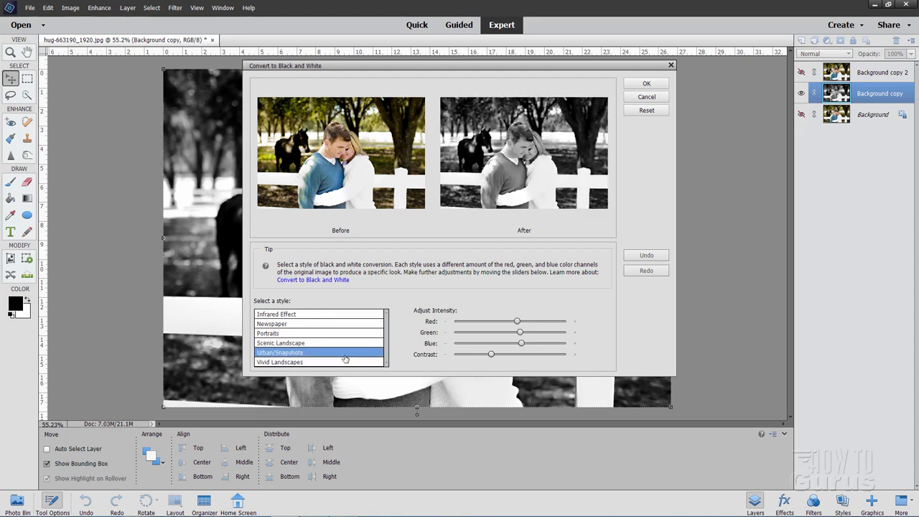
pyautogui.moveTo(548, 309)
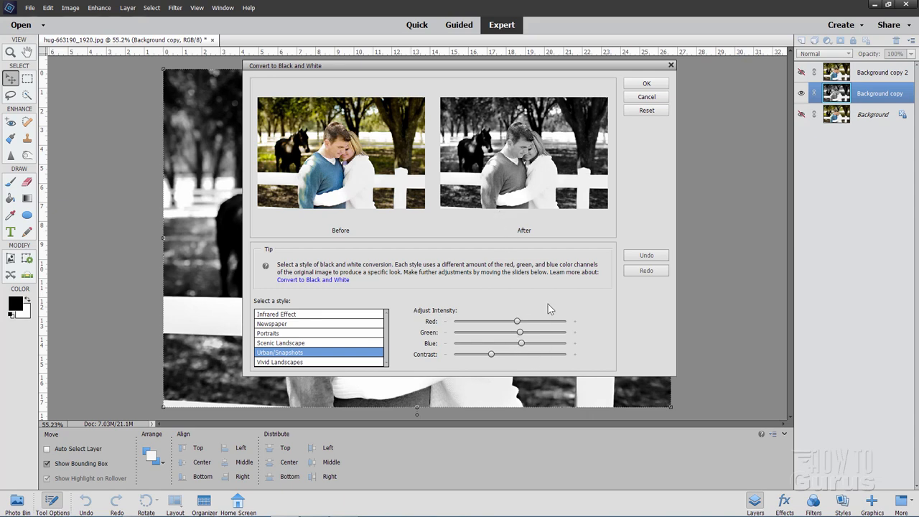
pyautogui.moveTo(474, 175)
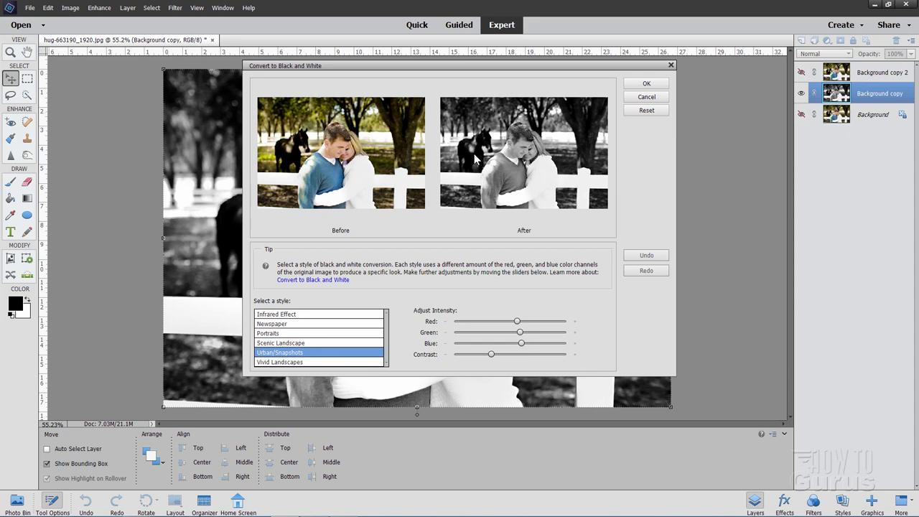
pyautogui.moveTo(459, 190)
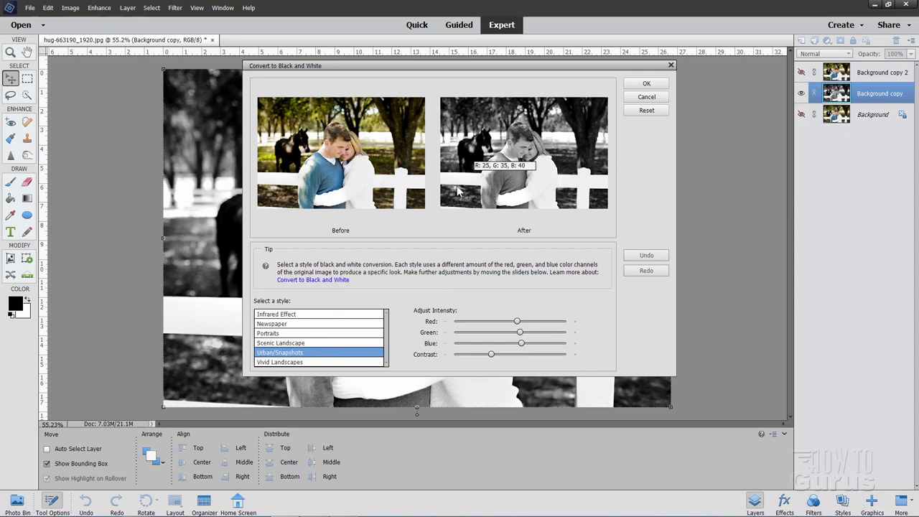
pyautogui.moveTo(491, 249)
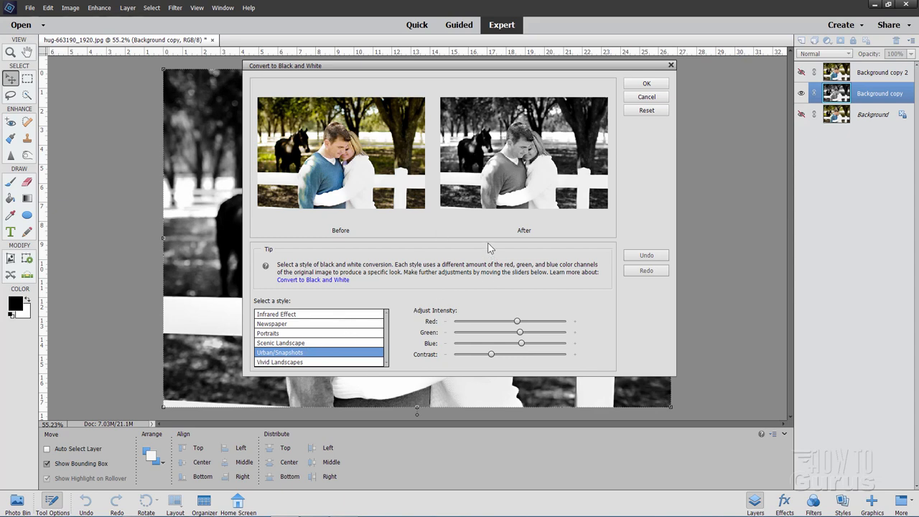
pyautogui.click(646, 82)
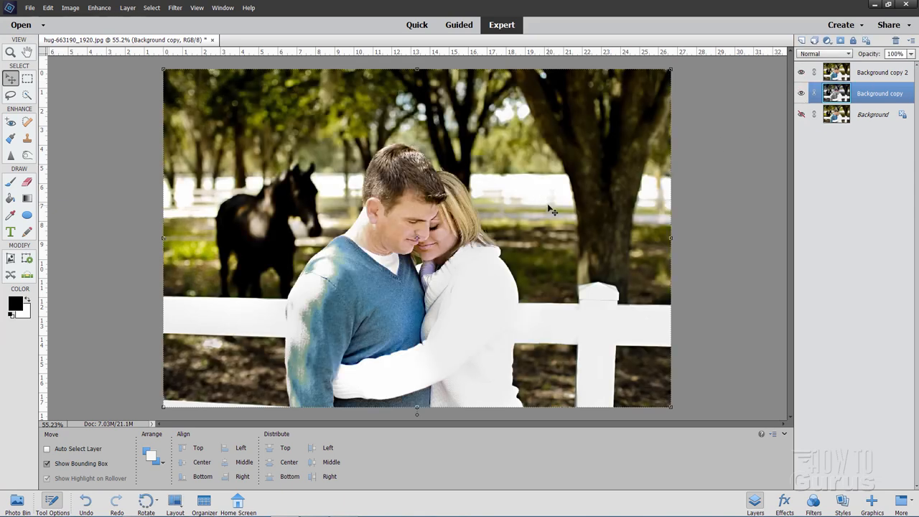
# Make the top Background copy 2 layer active
pyautogui.click(882, 71)
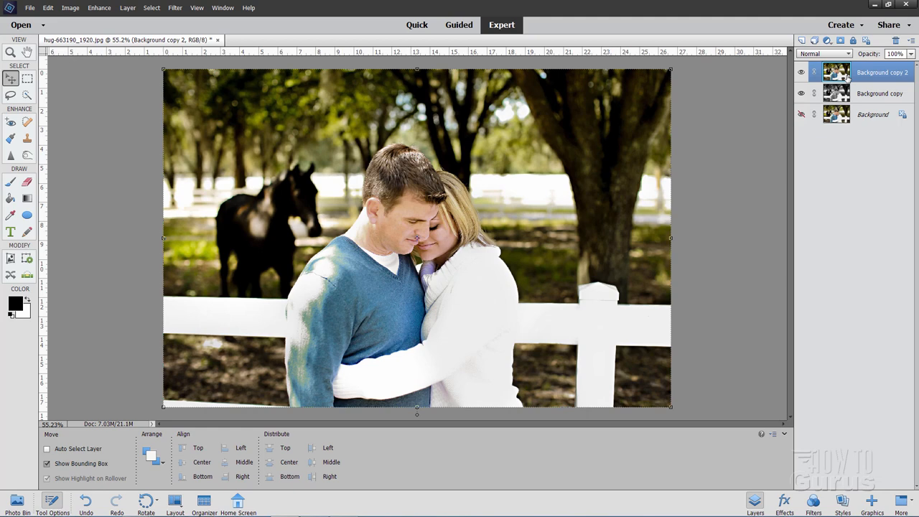
pyautogui.moveTo(836, 92)
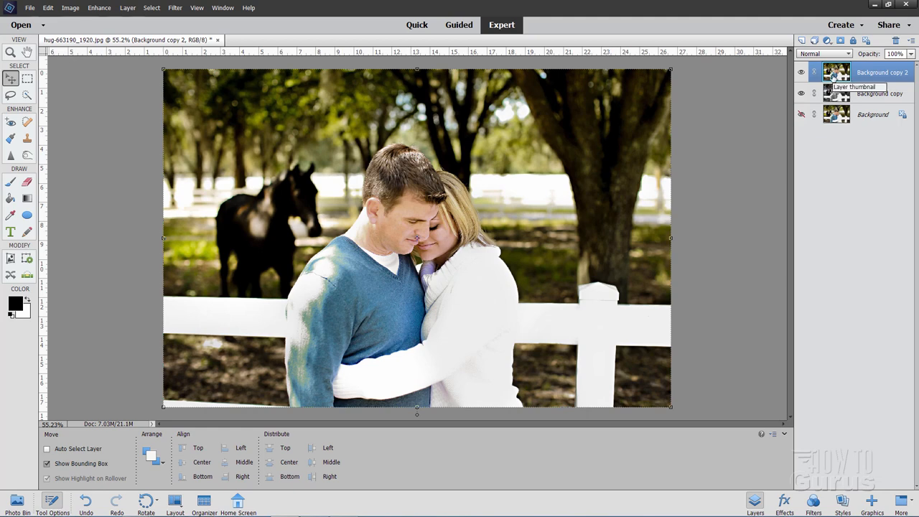
pyautogui.moveTo(558, 180)
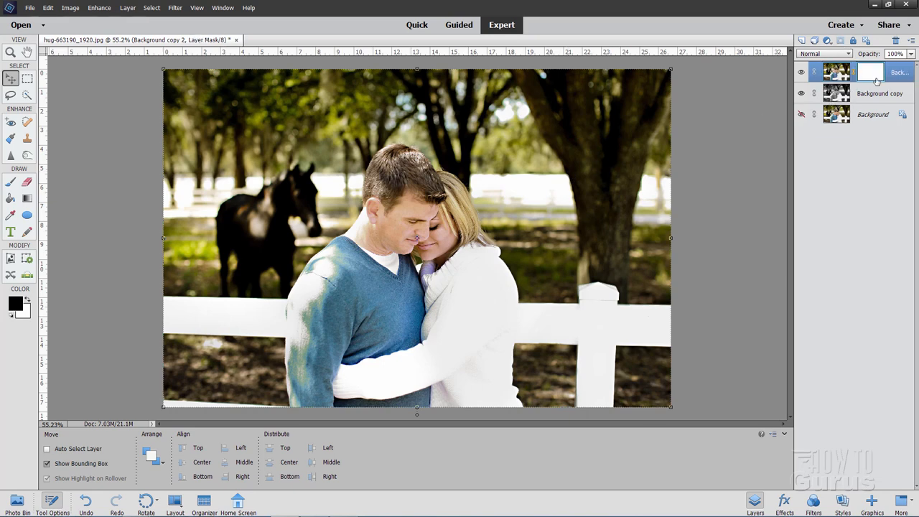
pyautogui.moveTo(870, 71)
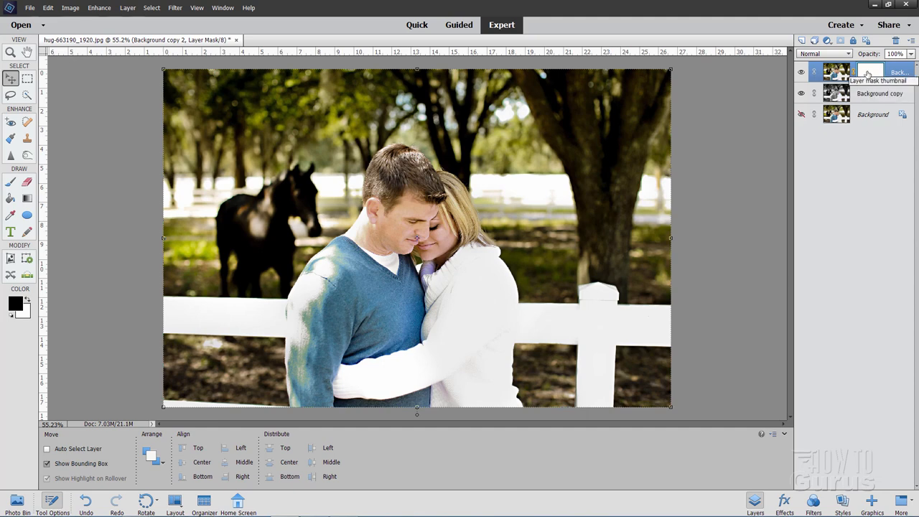
# Show Background copy 2's layer mask on its own as an all-white canvas
pyautogui.press('alt')
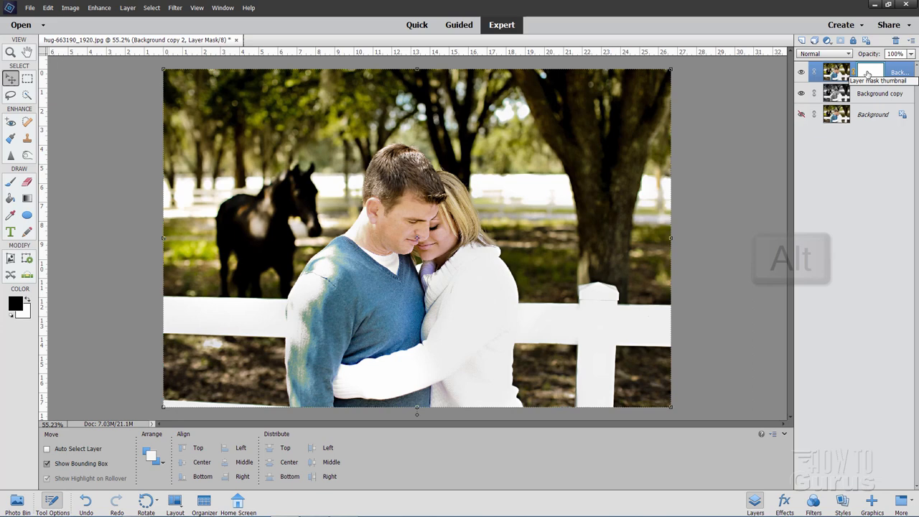
pyautogui.press('alt')
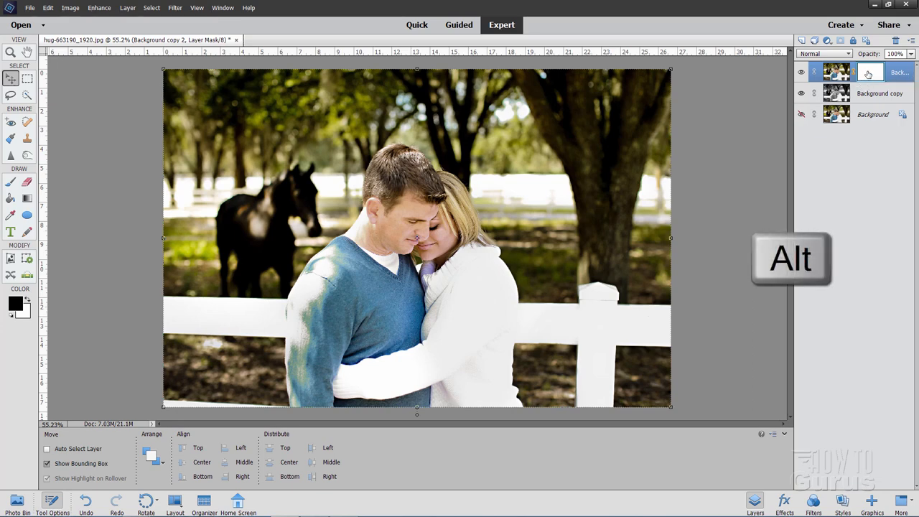
pyautogui.click(871, 72)
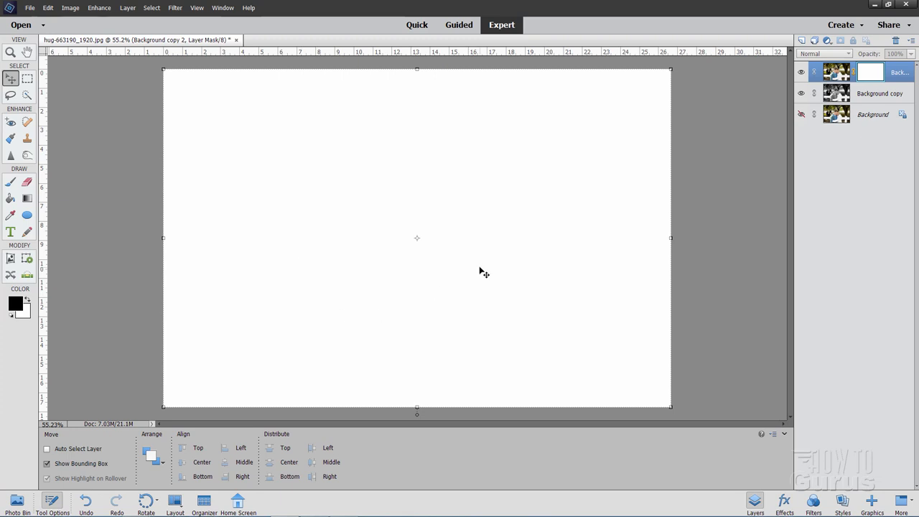
# Paint black into the mask's upper right with a 205 px brush, then view it as a red overlay
pyautogui.click(10, 181)
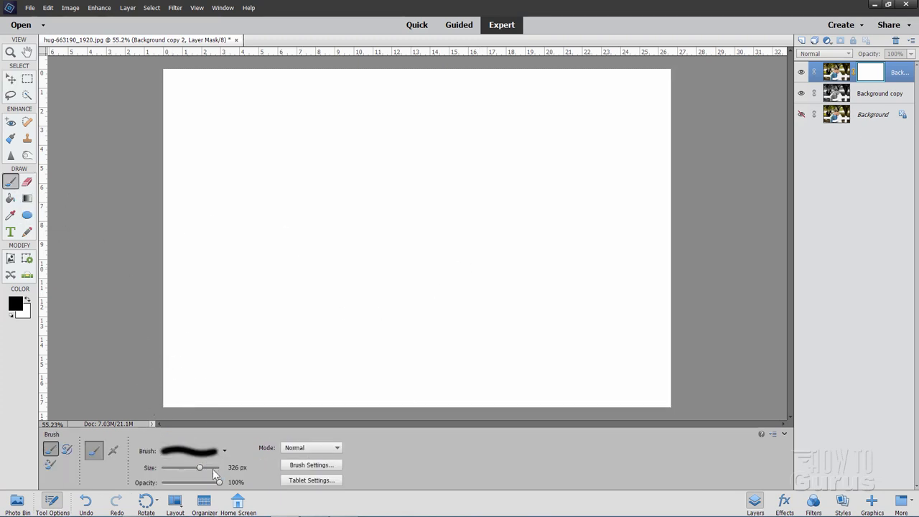
pyautogui.moveTo(216, 468); pyautogui.dragTo(199, 468)
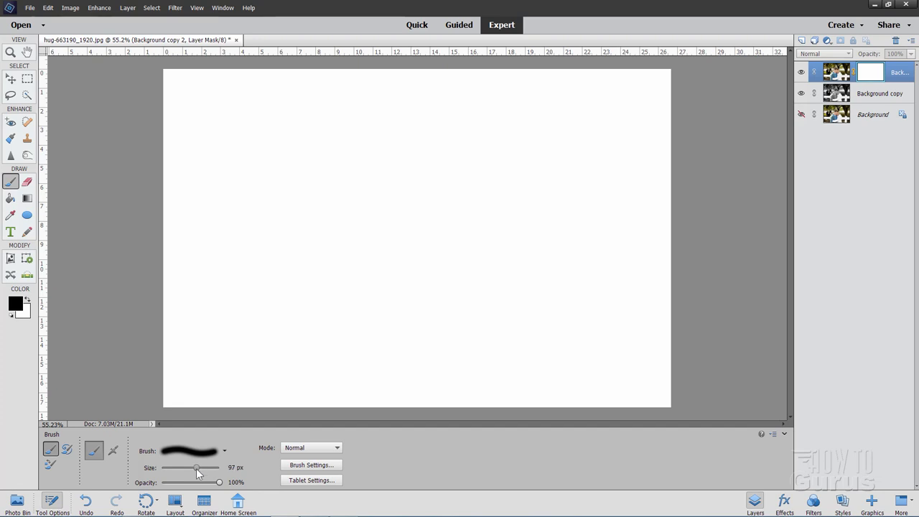
pyautogui.moveTo(197, 468); pyautogui.dragTo(198, 468)
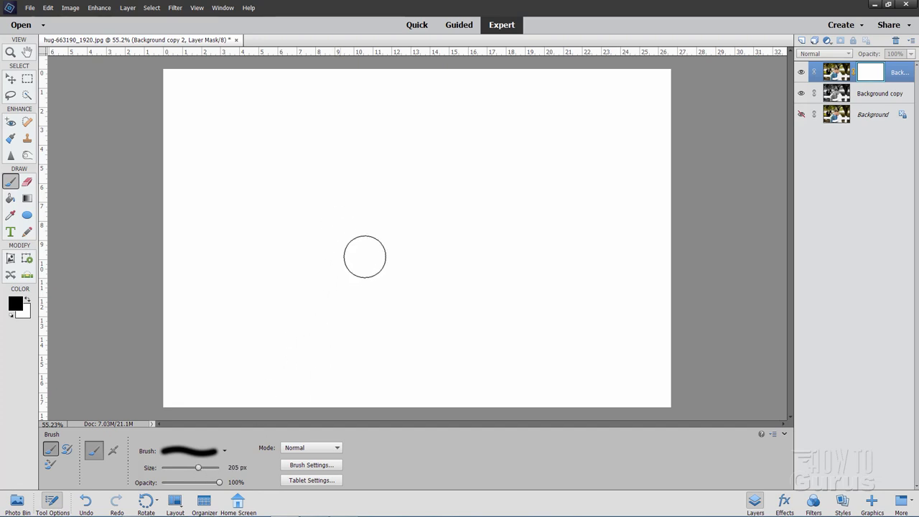
pyautogui.moveTo(365, 256); pyautogui.dragTo(619, 159)
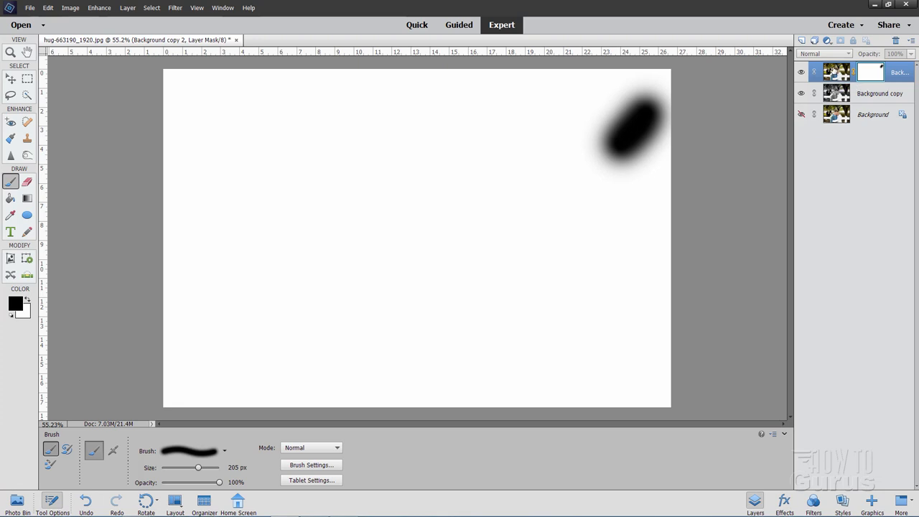
pyautogui.click(836, 72)
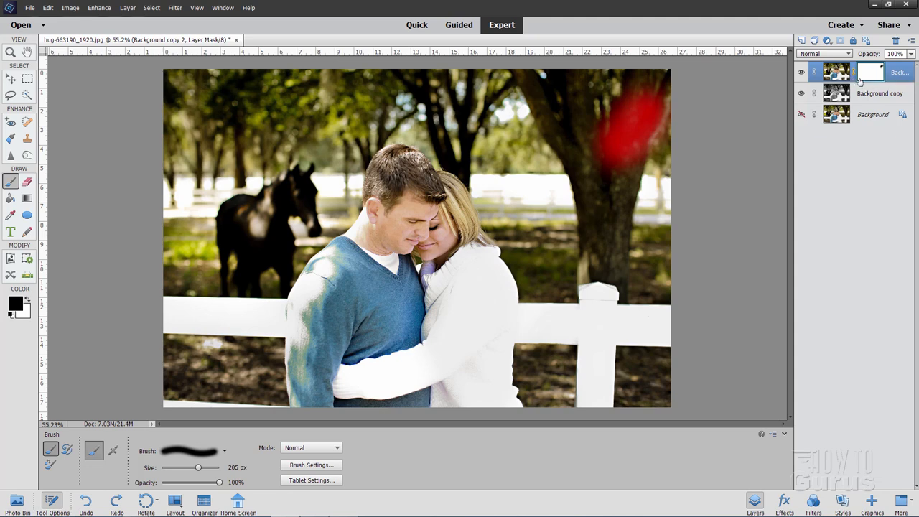
pyautogui.moveTo(885, 79)
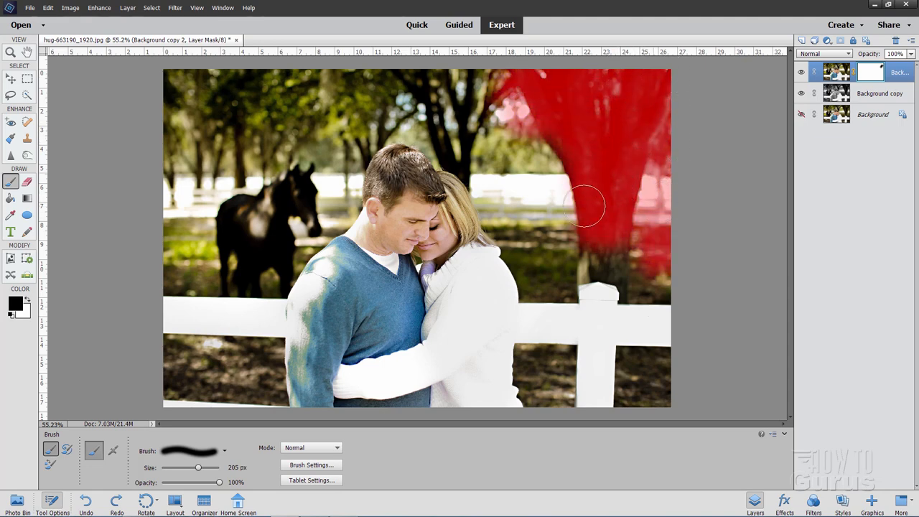
# Paint mask over the right fence, middle background, trees and around the couple's heads
pyautogui.moveTo(586, 208); pyautogui.dragTo(664, 319)
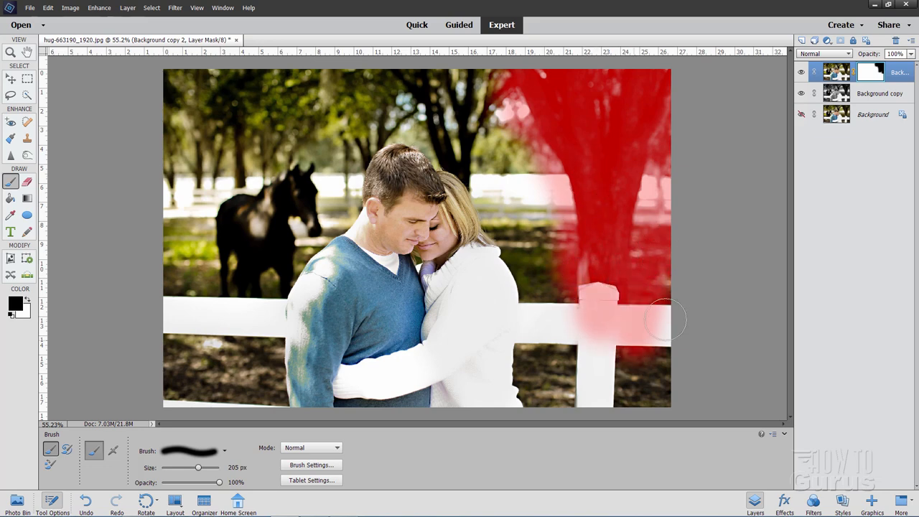
pyautogui.moveTo(664, 319); pyautogui.dragTo(551, 241)
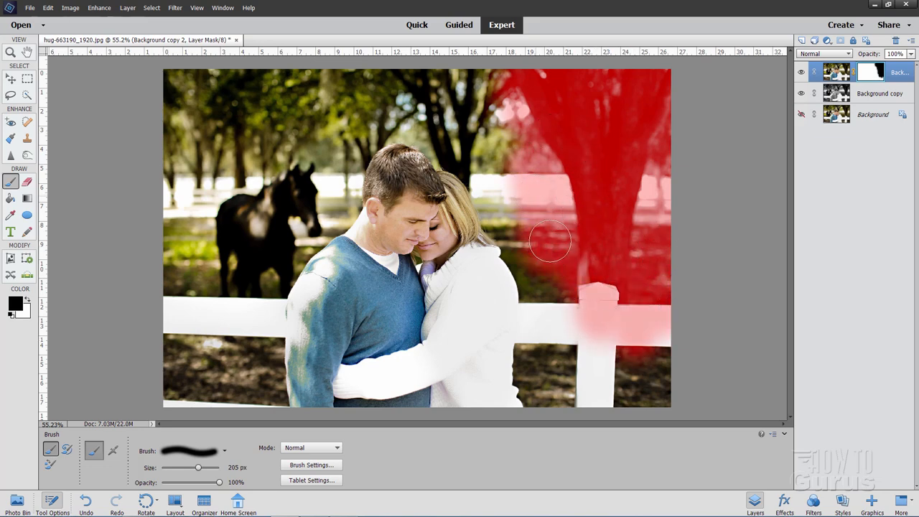
pyautogui.moveTo(551, 242); pyautogui.dragTo(658, 385)
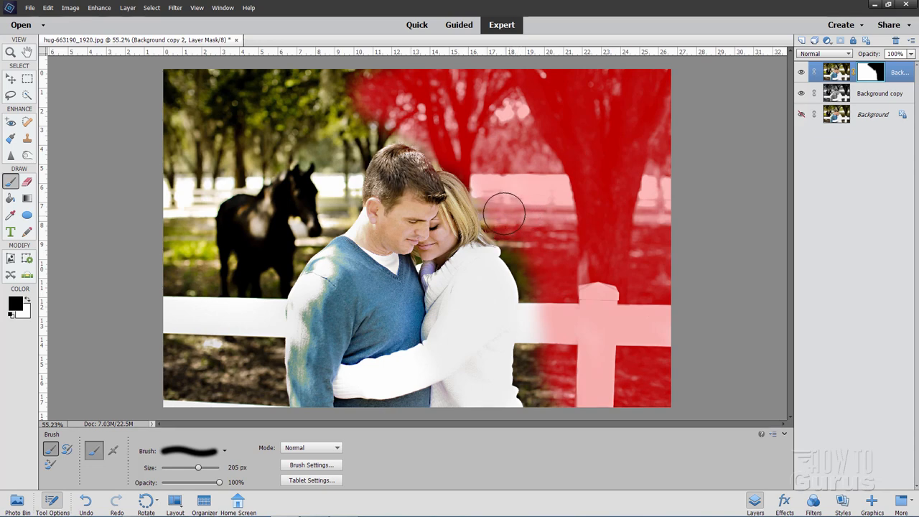
pyautogui.moveTo(506, 212); pyautogui.dragTo(546, 296)
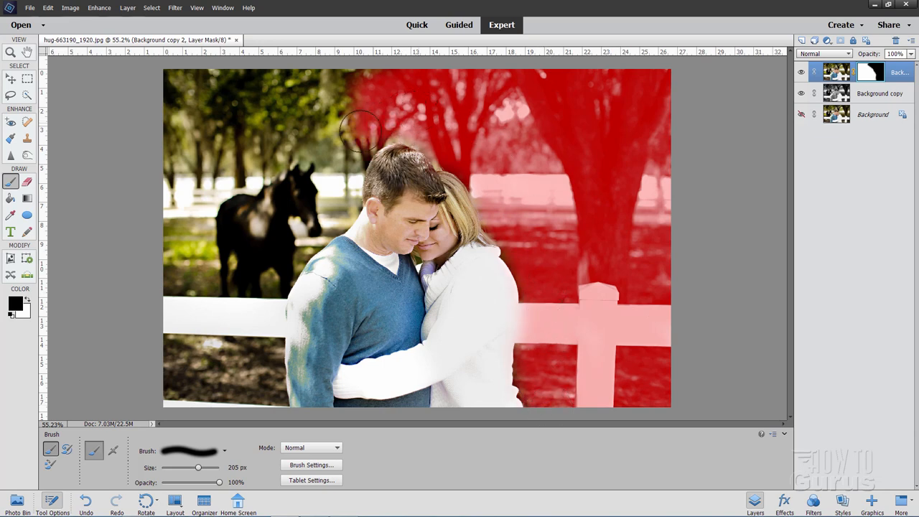
# Paint mask over the top-left trees, horse, left fence and lower-left ground
pyautogui.moveTo(359, 130); pyautogui.dragTo(319, 215)
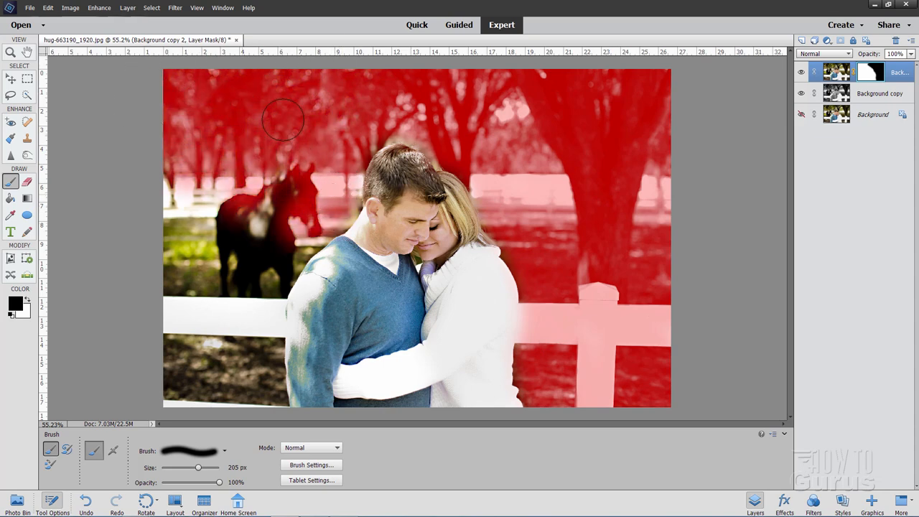
pyautogui.moveTo(280, 118); pyautogui.dragTo(313, 216)
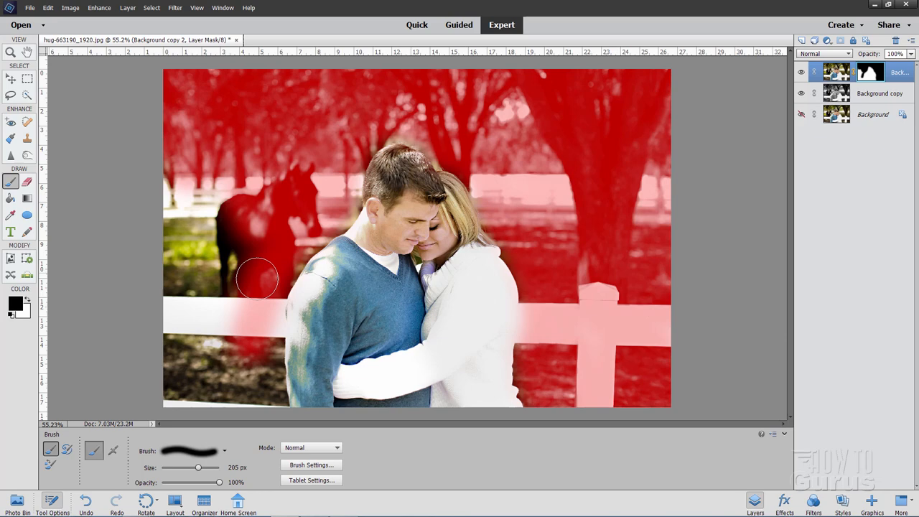
pyautogui.moveTo(257, 279); pyautogui.dragTo(251, 343)
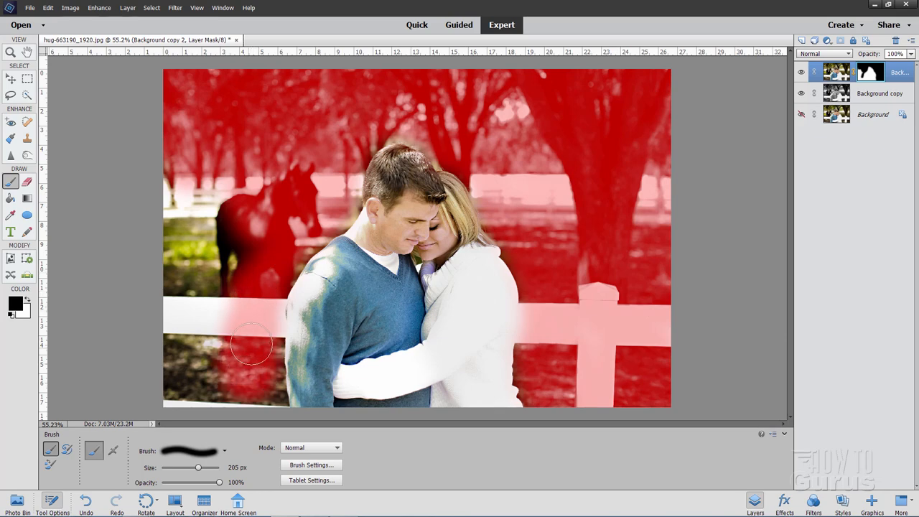
pyautogui.moveTo(251, 343); pyautogui.dragTo(156, 399)
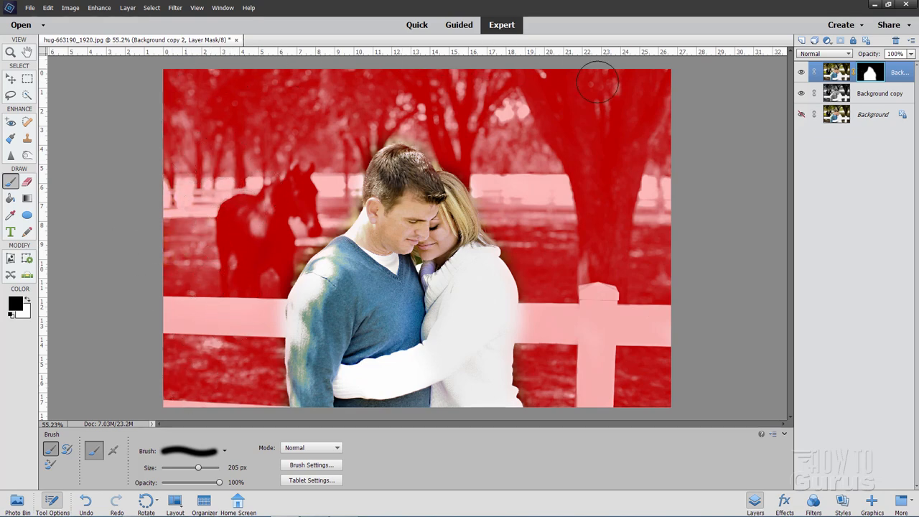
pyautogui.moveTo(647, 144)
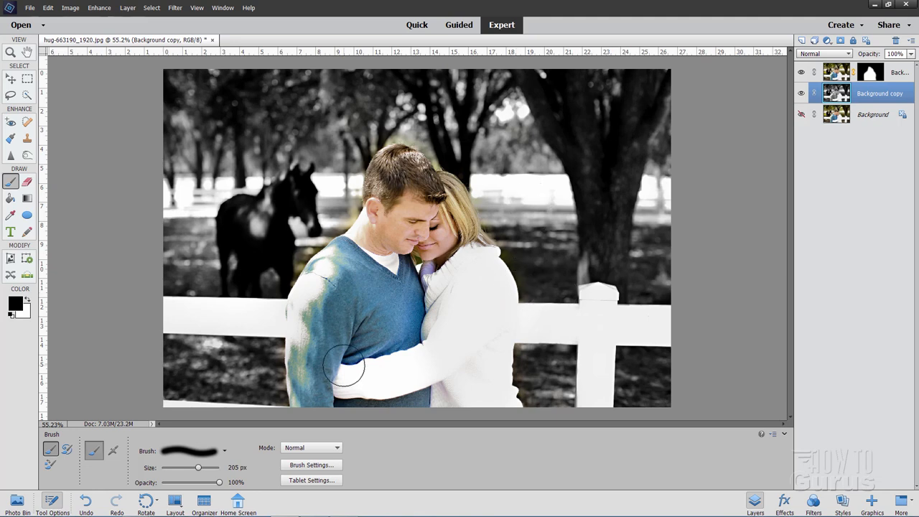
pyautogui.moveTo(756, 140)
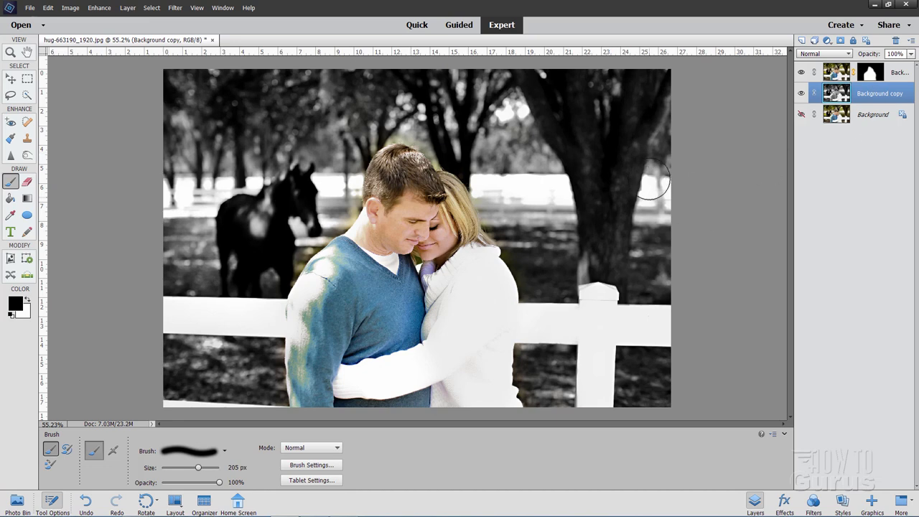
# Disable and then delete Background copy 2's layer mask so the photo is fully in colour
pyautogui.click(884, 72)
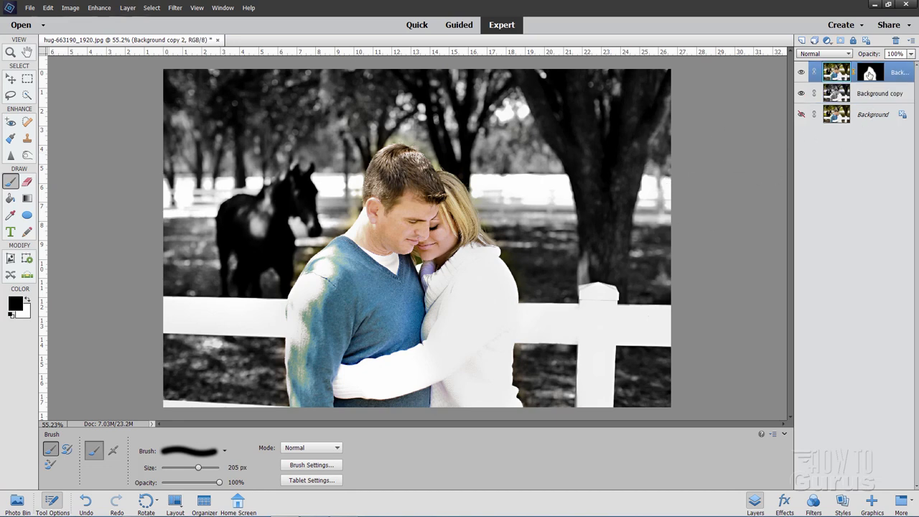
pyautogui.rightClick(869, 72)
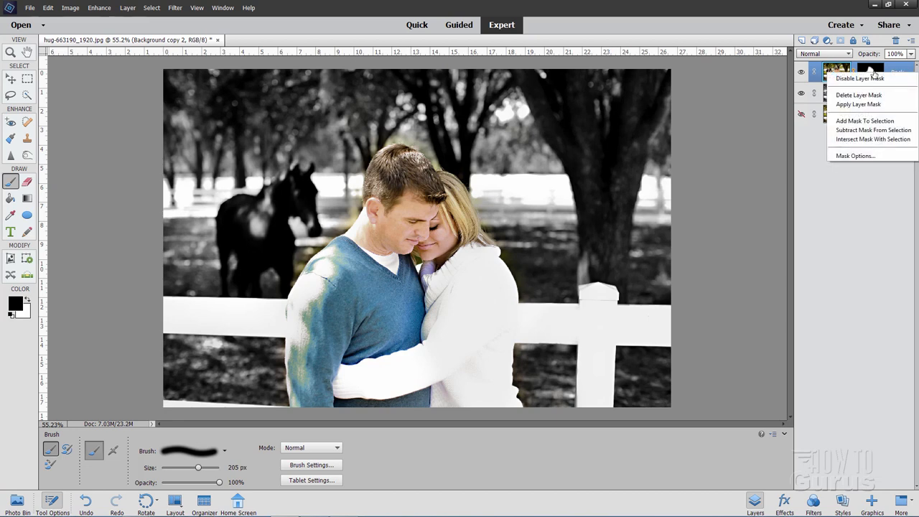
pyautogui.click(859, 95)
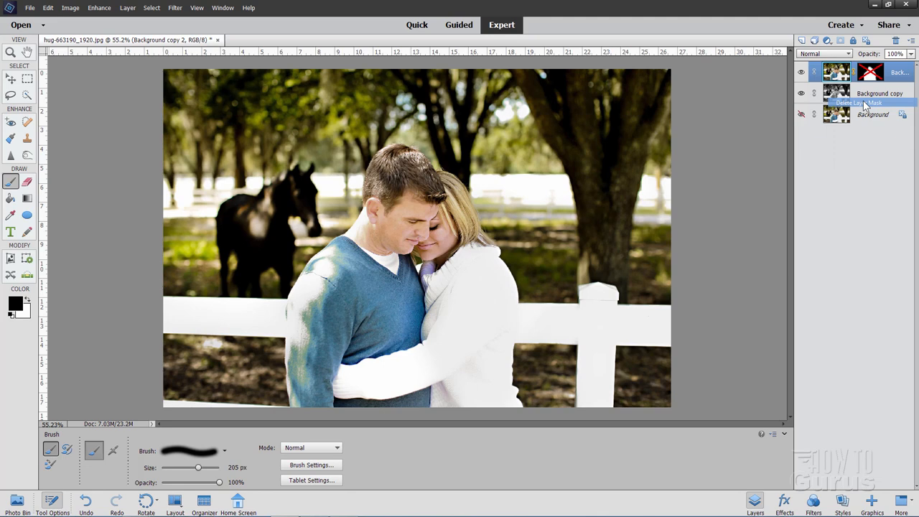
pyautogui.click(859, 102)
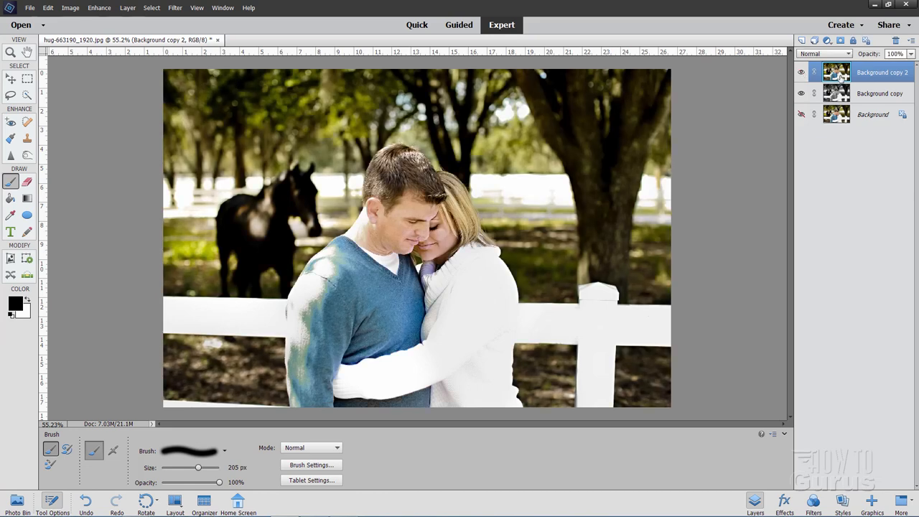
pyautogui.moveTo(836, 72)
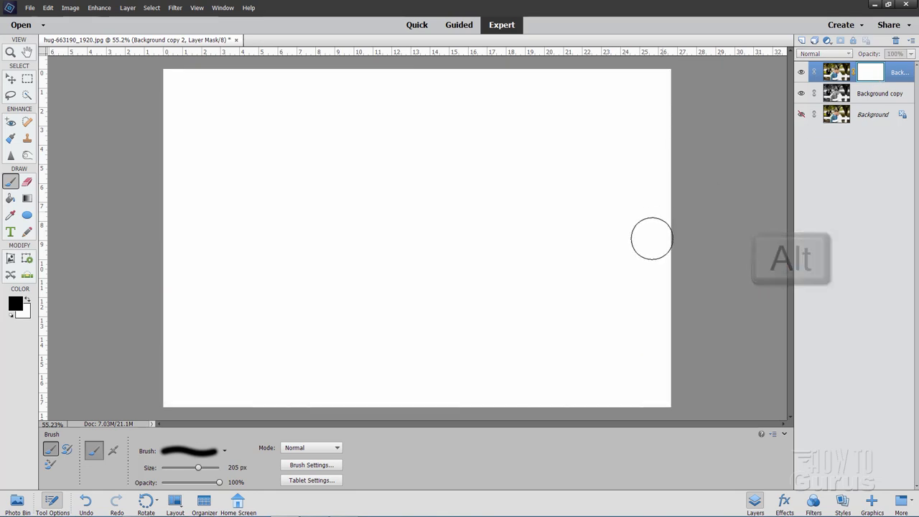
pyautogui.moveTo(445, 357)
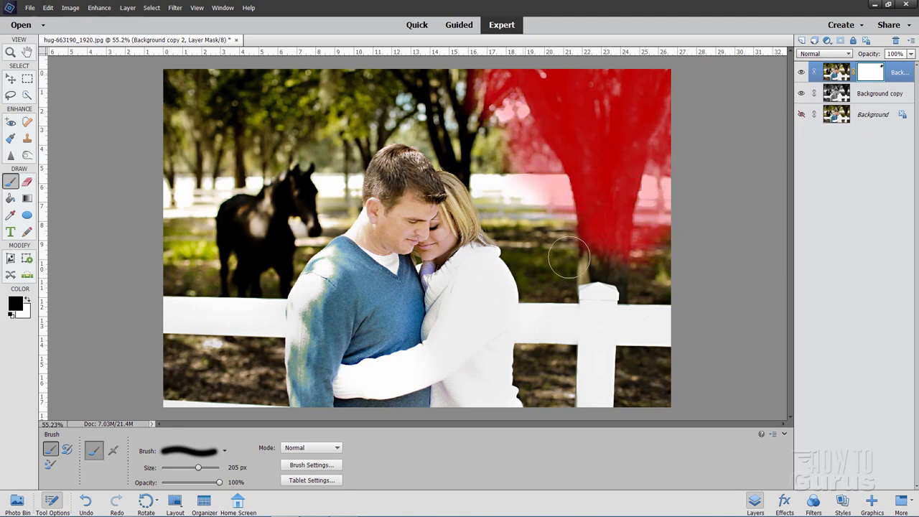
# Paint mask over the right tree and fence, then switch to the Background copy layer
pyautogui.moveTo(572, 259); pyautogui.dragTo(647, 302)
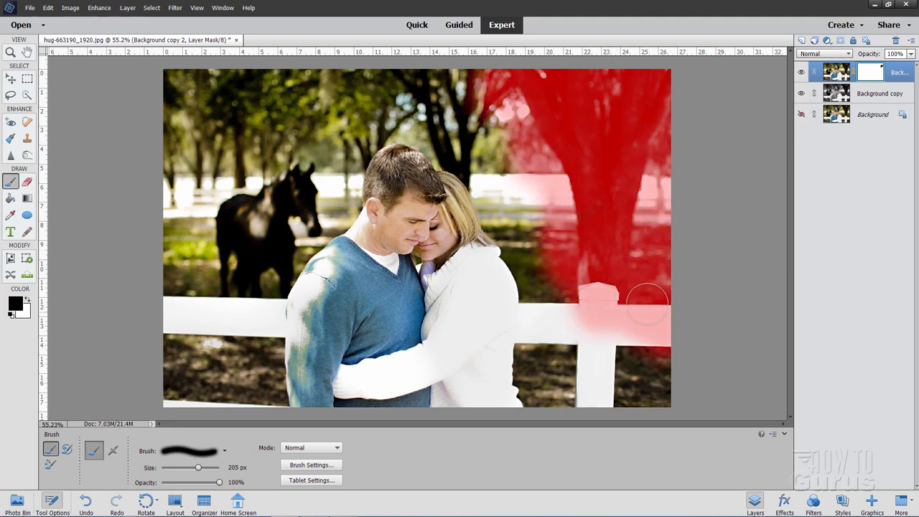
pyautogui.click(625, 302)
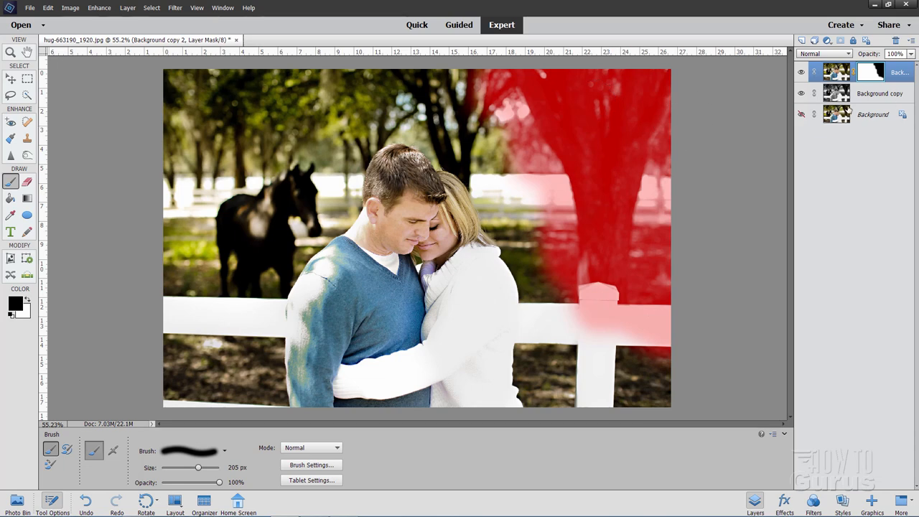
pyautogui.click(836, 93)
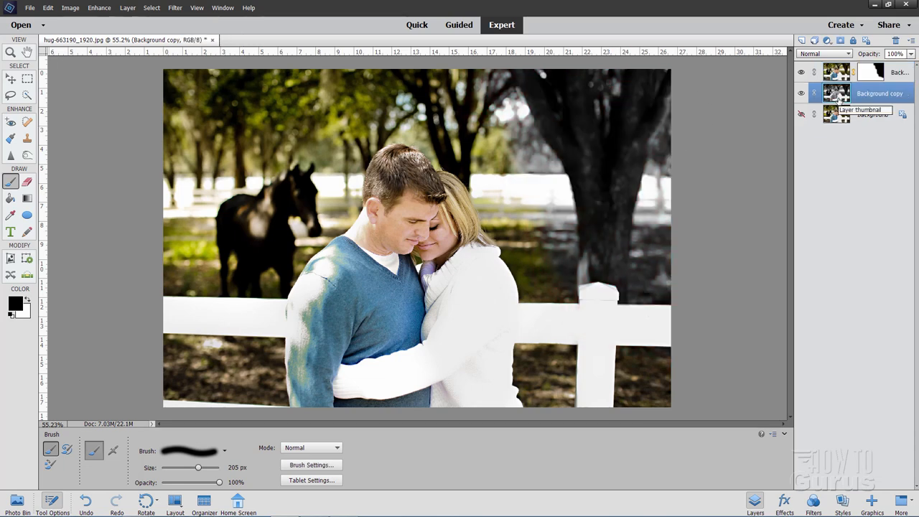